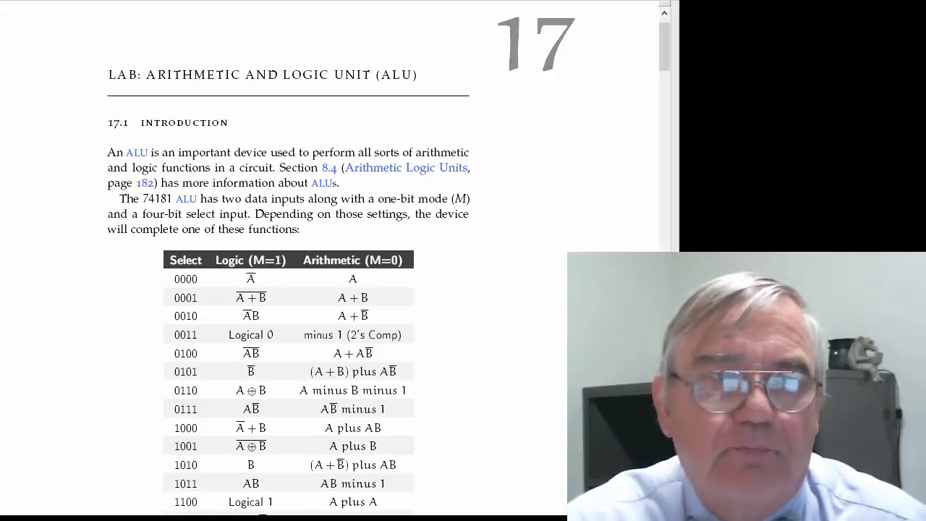
Step: Scroll down from the Lab 17 introduction to the 74181 ALU truth table
{"action": "scroll", "scroll_direction": "down", "scroll_amount": 3}
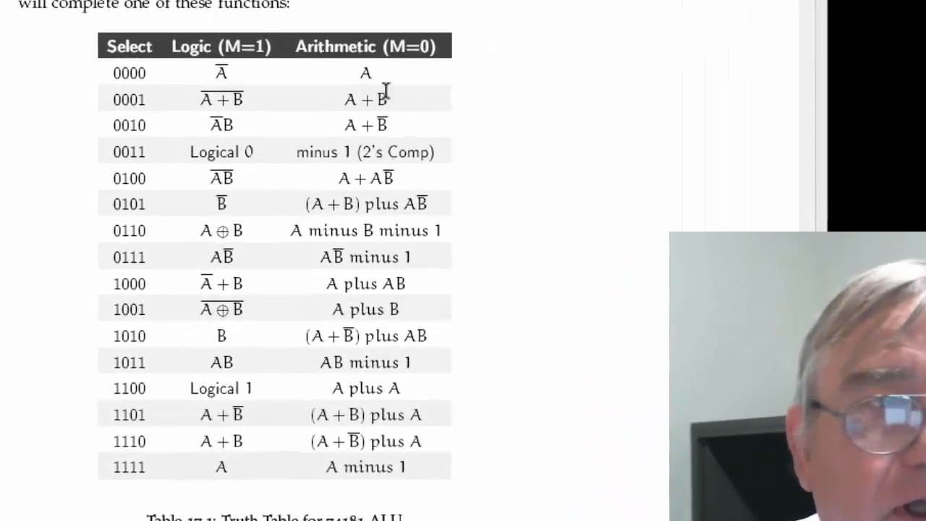
{"action": "mouse_move", "coordinate": [677, 5]}
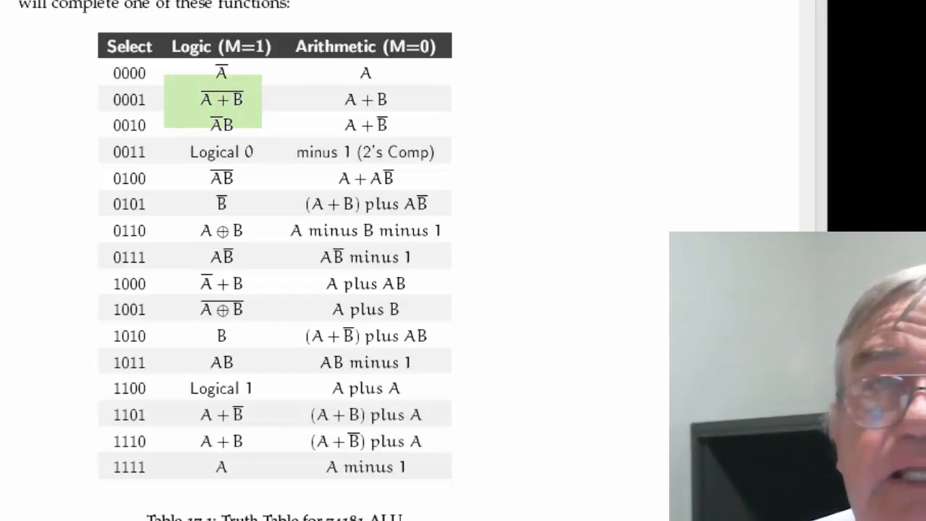
Step: Scroll past the truth table to section 17.2, Test Bench Reading File, and its listing start
{"action": "scroll", "scroll_direction": "up", "scroll_amount": 3}
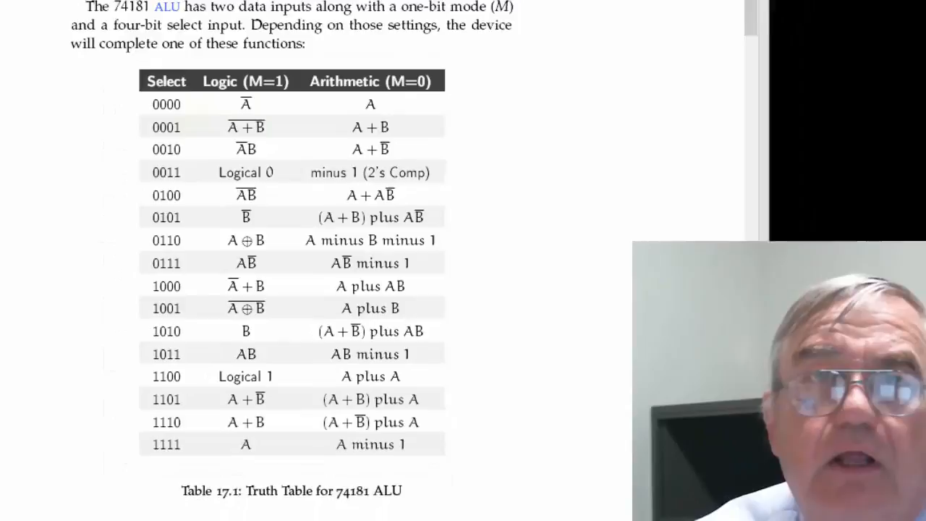
{"action": "scroll", "scroll_direction": "up", "scroll_amount": 3}
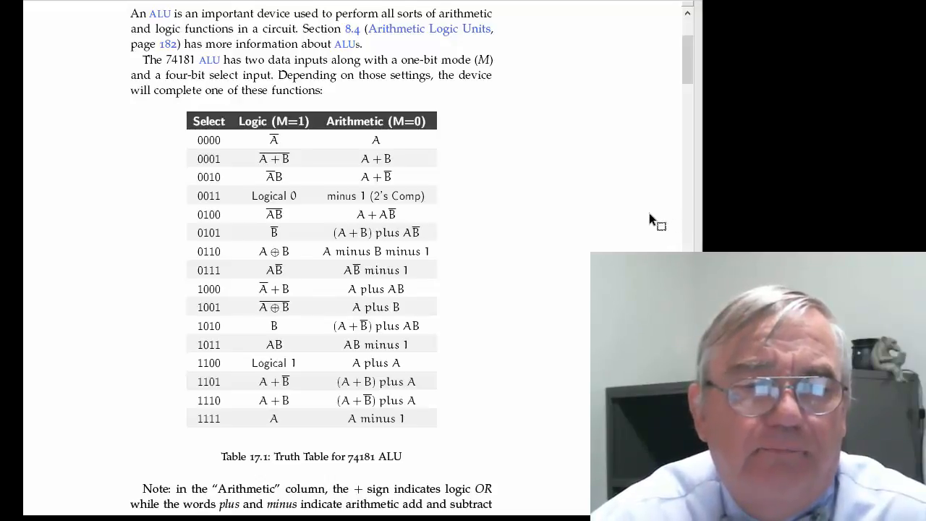
{"action": "scroll", "scroll_direction": "down", "scroll_amount": 3}
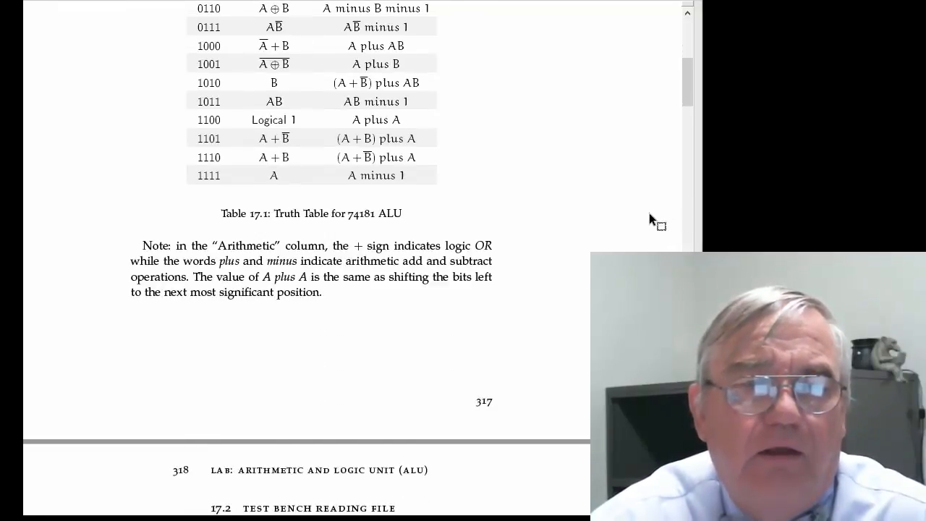
{"action": "scroll", "scroll_direction": "down", "scroll_amount": 3}
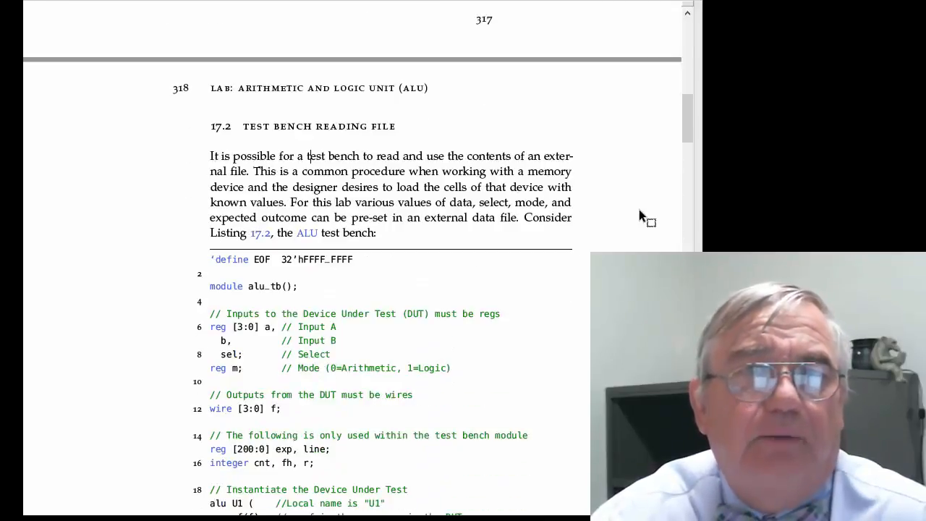
{"action": "mouse_move", "coordinate": [635, 215]}
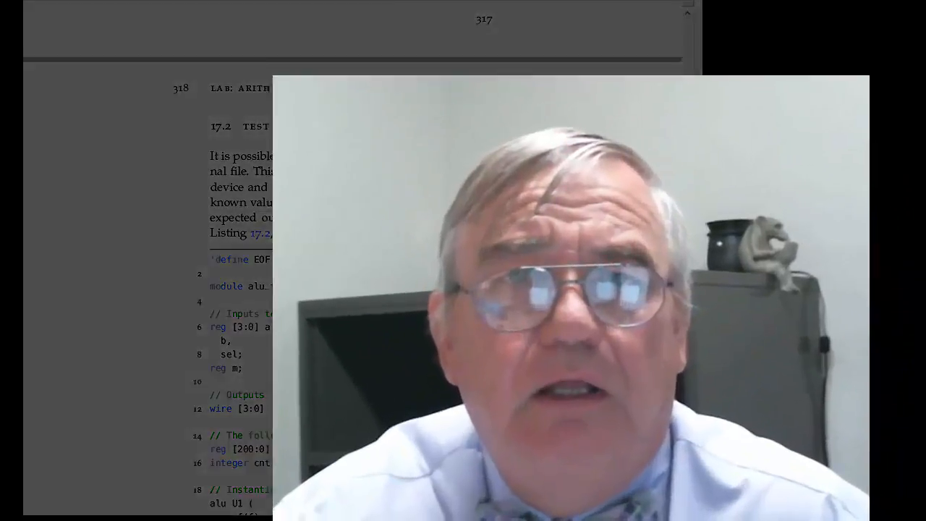
Step: Scroll to the alu_tb listing from the EOF define to the data file open
{"action": "scroll", "scroll_direction": "down", "scroll_amount": 3}
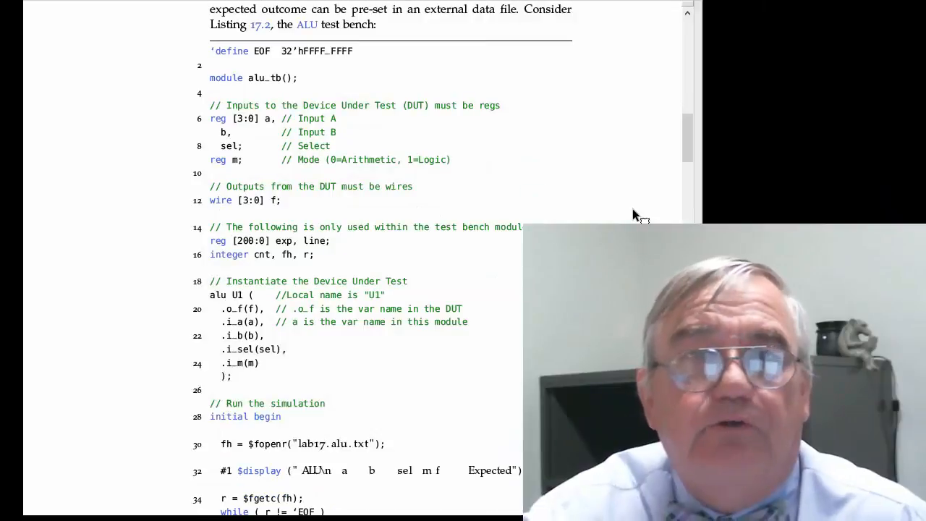
{"action": "mouse_move", "coordinate": [626, 209]}
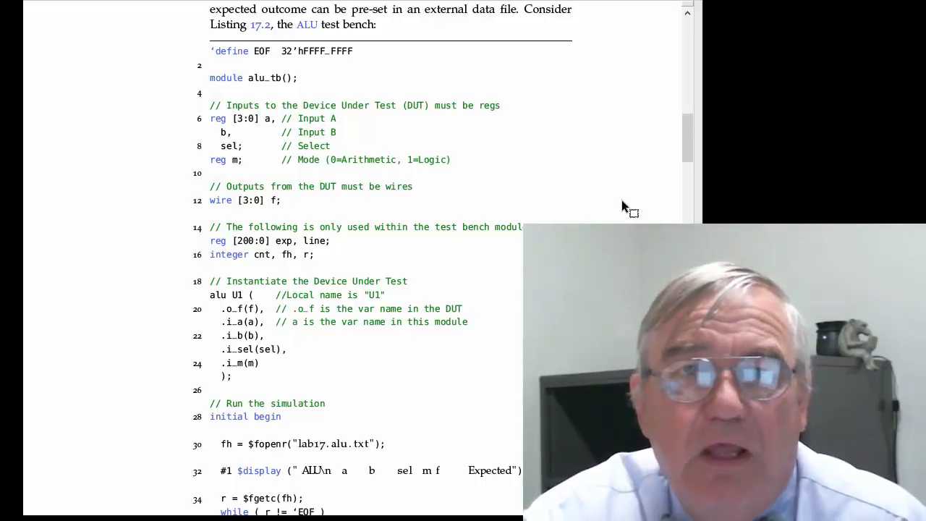
Step: Scroll to the read loop using $fgets and $fscanf with its display statements
{"action": "scroll", "scroll_direction": "down", "scroll_amount": 3}
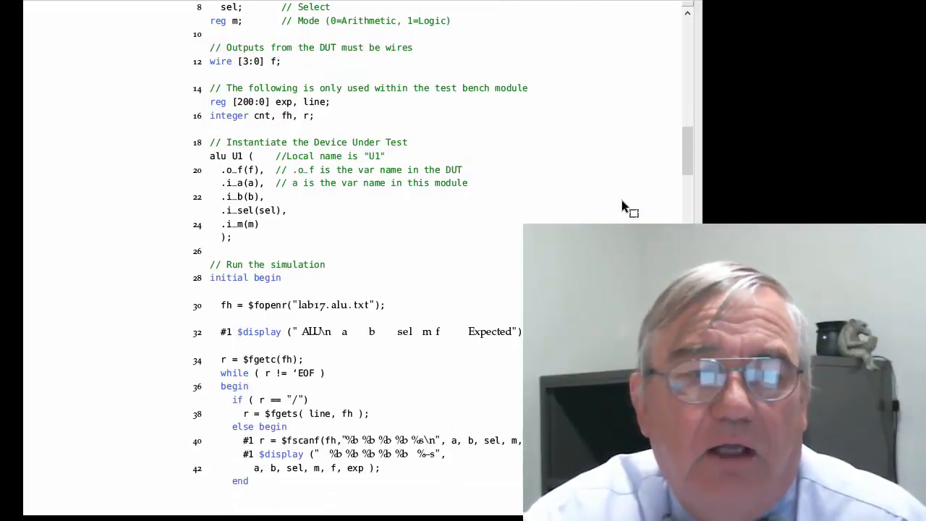
{"action": "scroll", "scroll_direction": "down", "scroll_amount": 3}
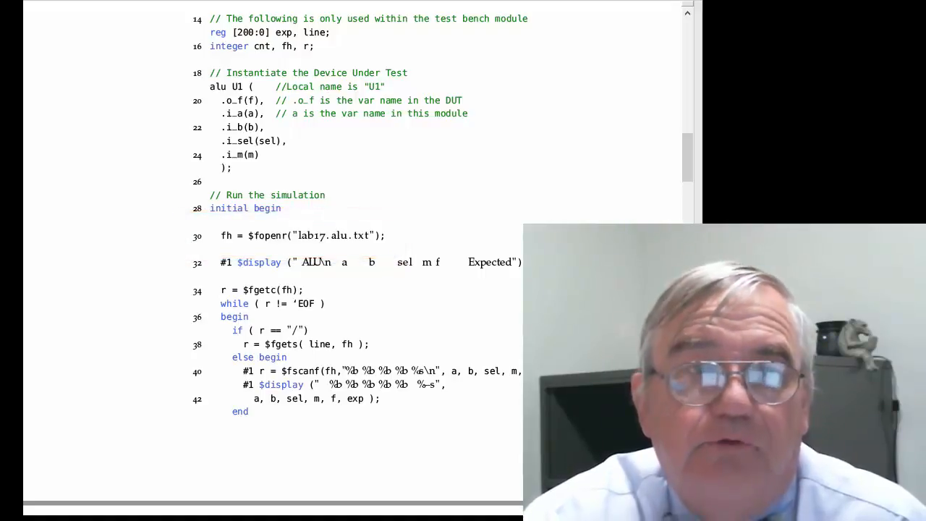
Step: Bring up lab17.alu.tb.v in Notepad++ showing declarations and the DUT instantiation
{"action": "left_click", "coordinate": [133, 13]}
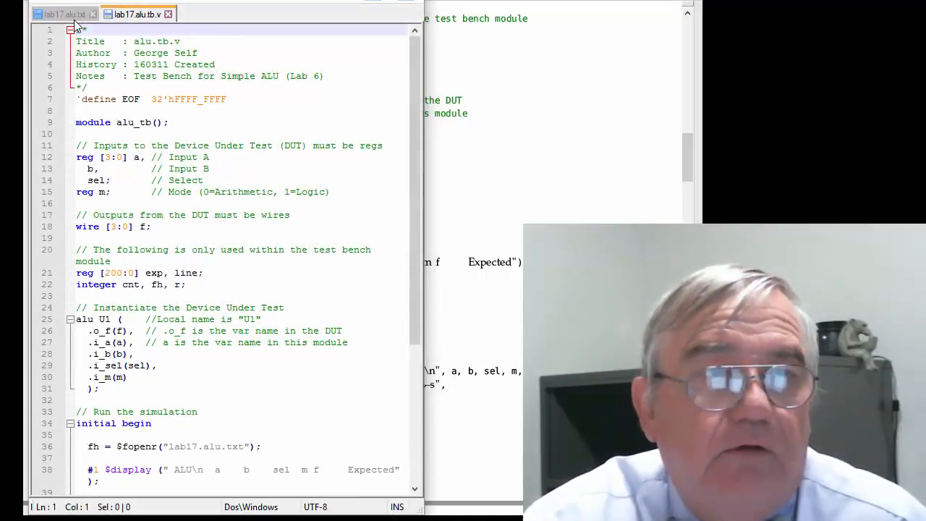
{"action": "left_click", "coordinate": [61, 15]}
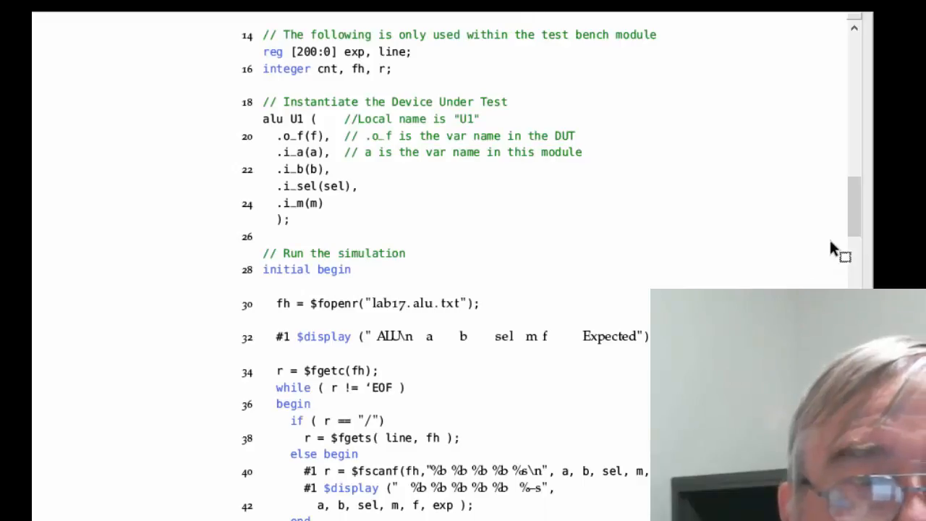
Step: Scroll back up to Table 17.1, the 74181 ALU truth table
{"action": "scroll", "scroll_direction": "up", "scroll_amount": 3}
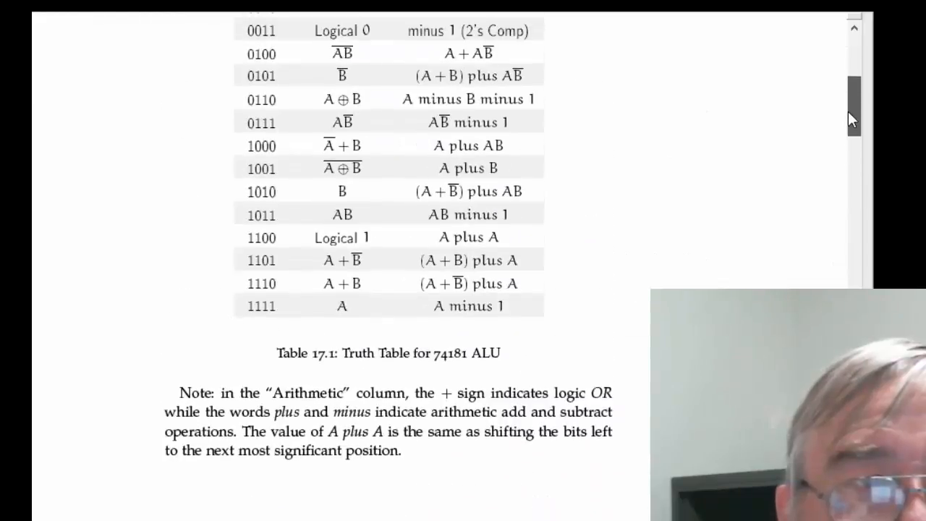
{"action": "scroll", "scroll_direction": "up", "scroll_amount": 3}
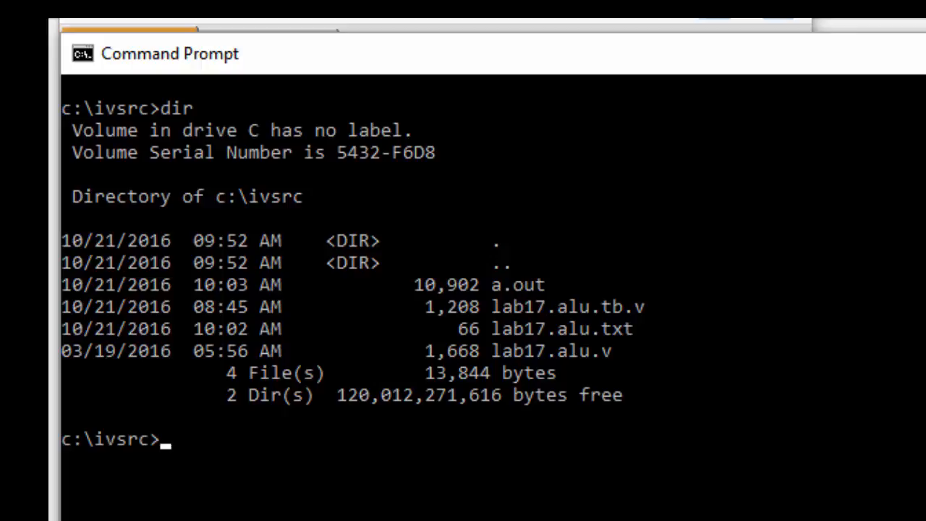
Step: Compile lab17.alu.v and lab17.alu.tb.v with iverilog
{"action": "type", "text": "iv"}
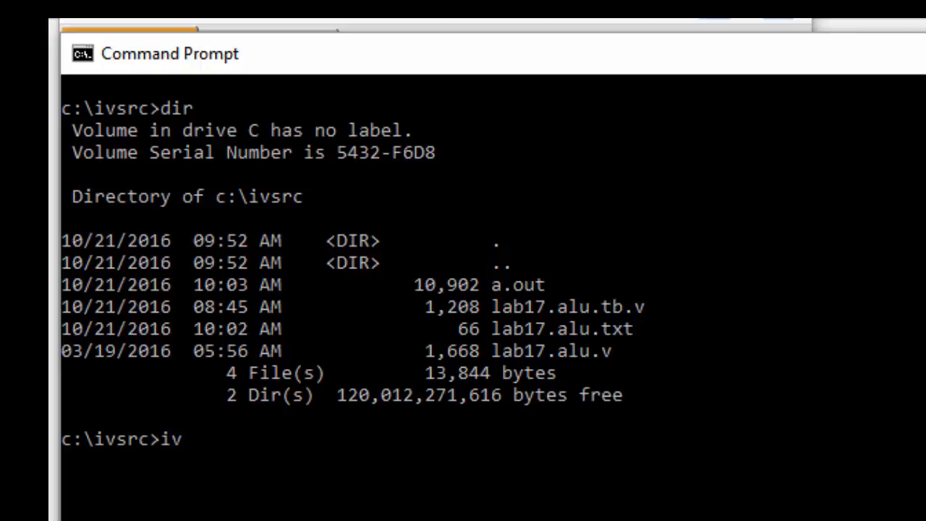
{"action": "type", "text": "erilog"}
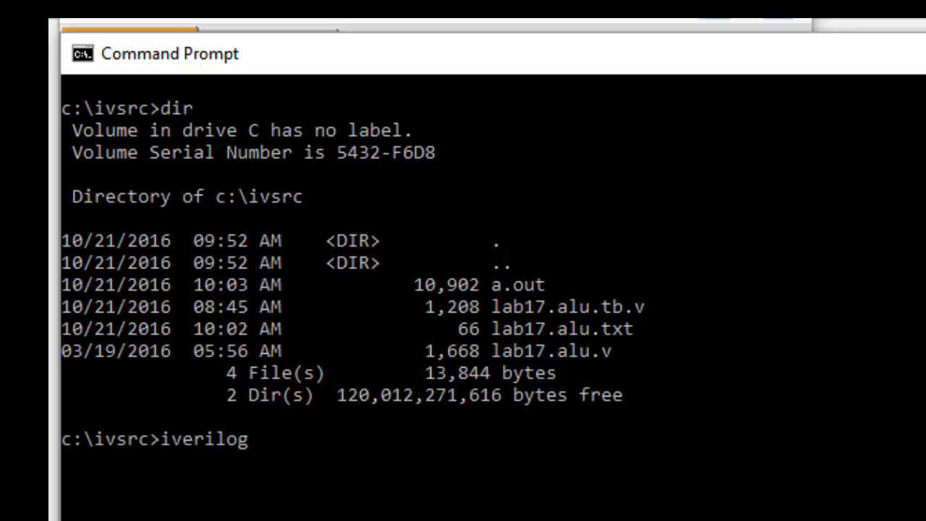
{"action": "type", "text": "lab17"}
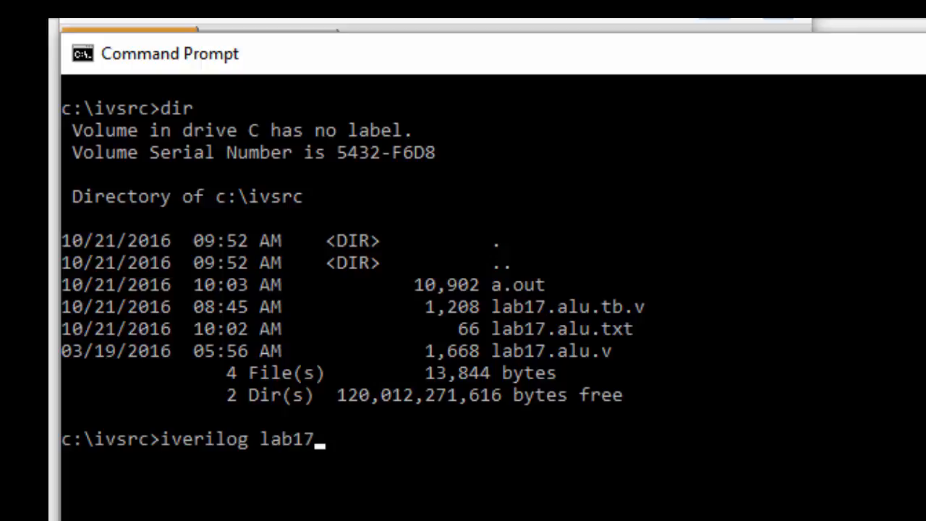
{"action": "type", "text": ".alu.v"}
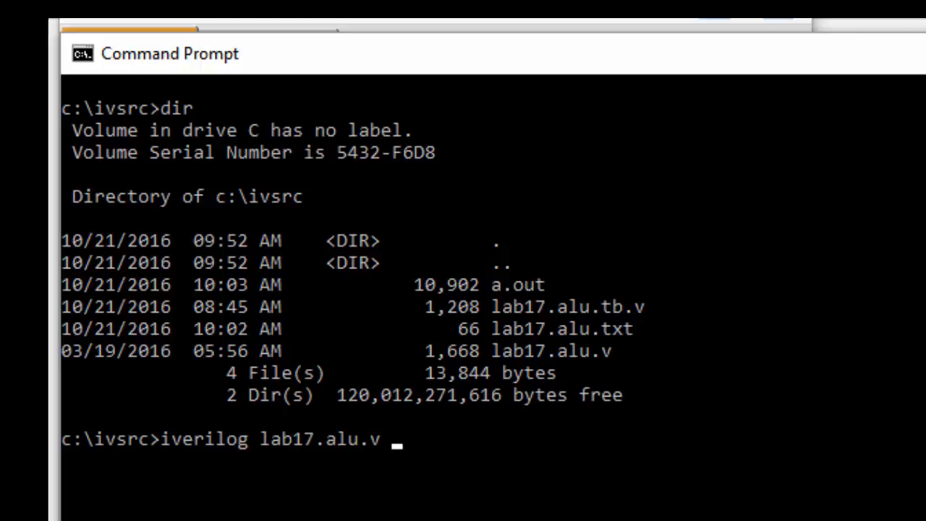
{"action": "type", "text": "lab"}
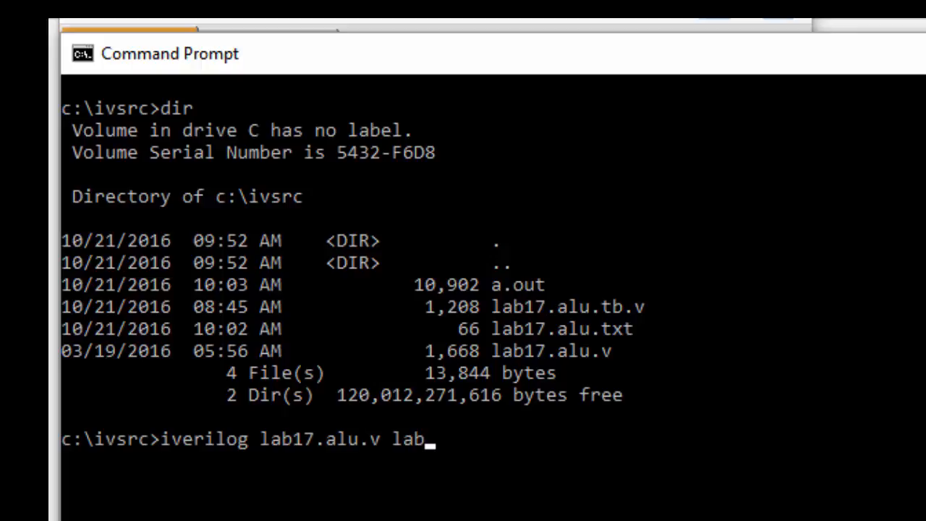
{"action": "type", "text": "17.alu."}
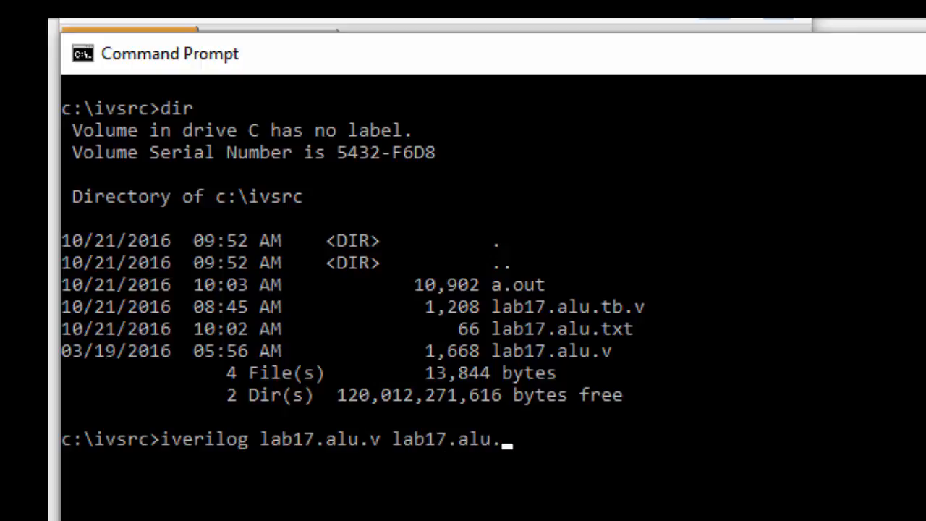
{"action": "type", "text": "tb.v"}
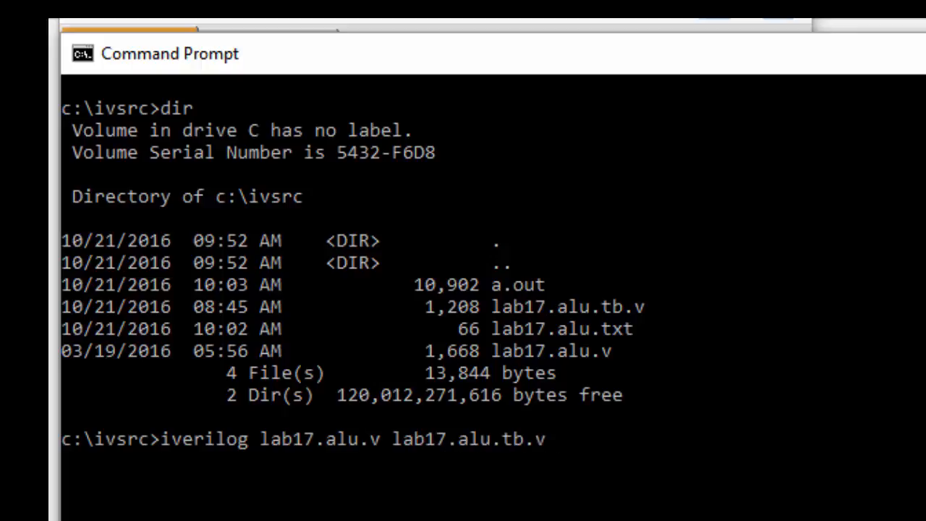
{"action": "key", "text": "Return"}
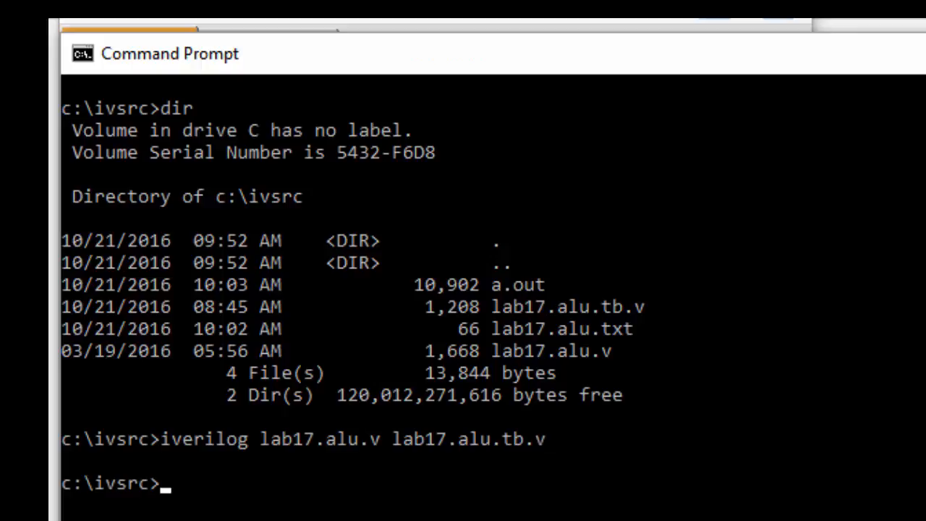
Step: Run the simulation with vvp a.out, printing ALU result rows matching Expected
{"action": "type", "text": "vvp a.out"}
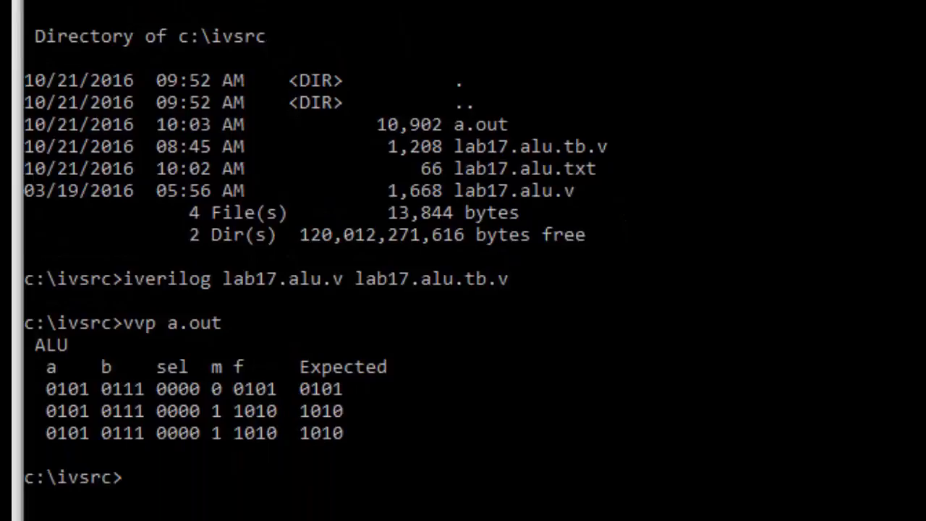
{"action": "scroll", "scroll_direction": "down", "scroll_amount": 3}
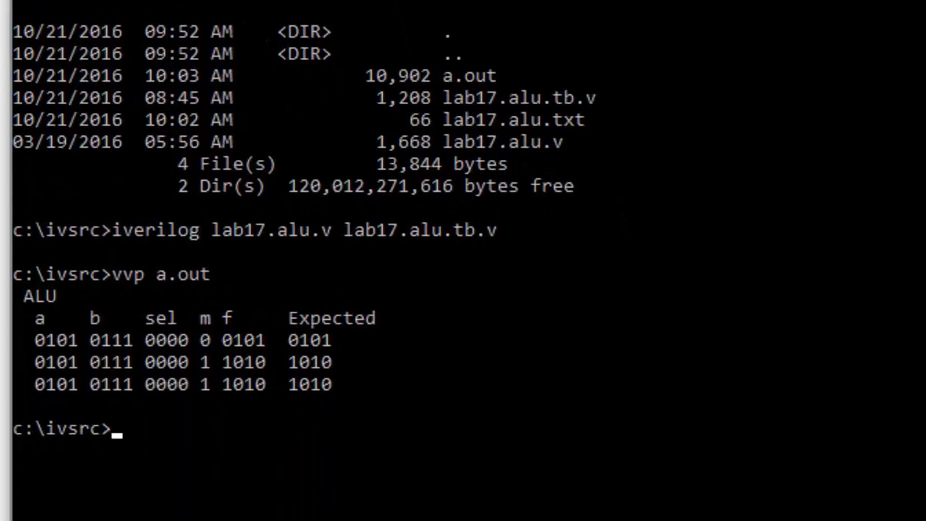